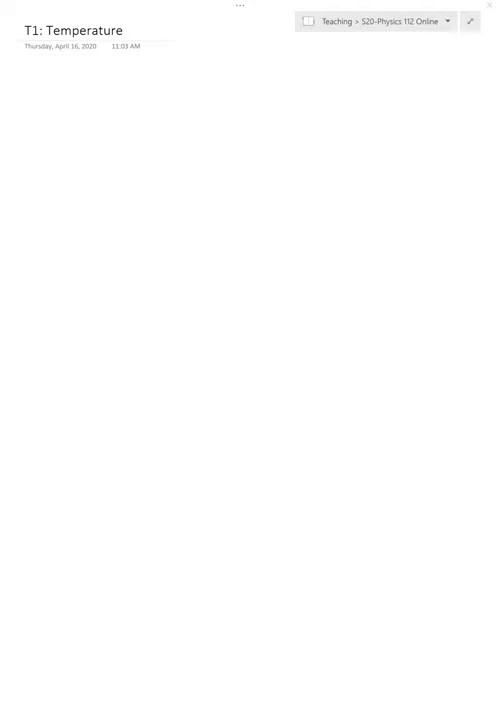
- Handwrite and underline the heading 'Irreducible properties' with a first point 'Internal energy'
left_click_drag(52, 68, 72, 98)
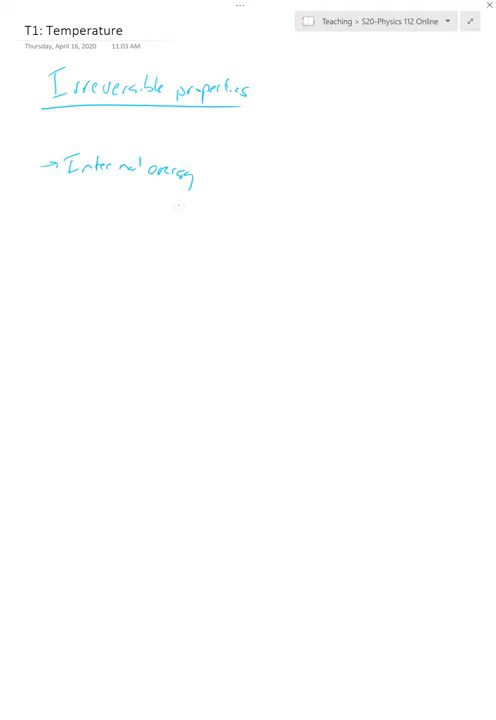
- Label internal energy '(U)', underline 'thermal' in its sub-points, and begin a new 'Hea…' entry
type("( U")
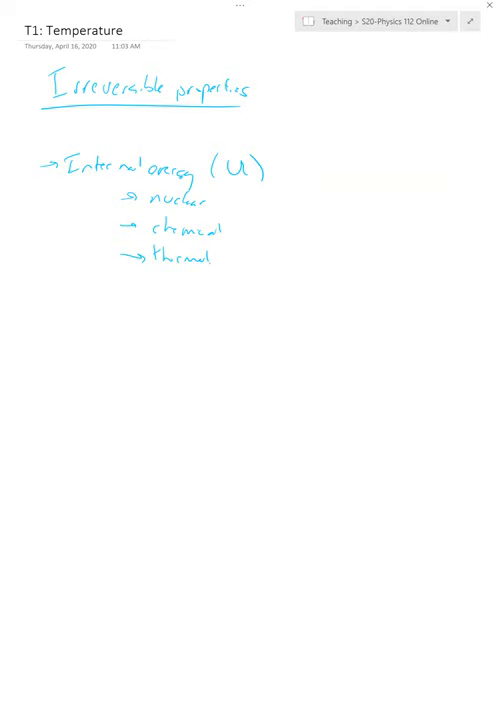
left_click_drag(40, 310, 56, 310)
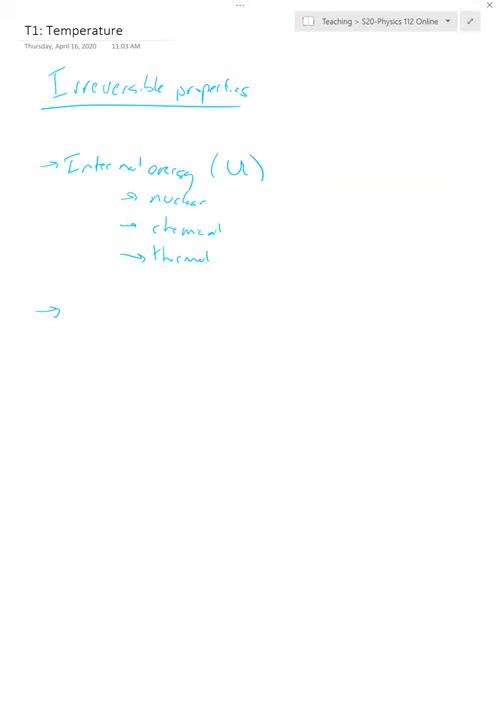
left_click_drag(152, 272, 216, 272)
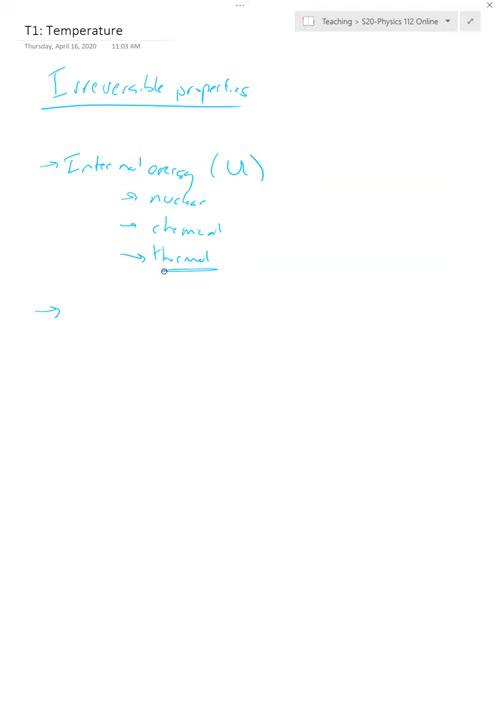
left_click_drag(160, 270, 216, 270)
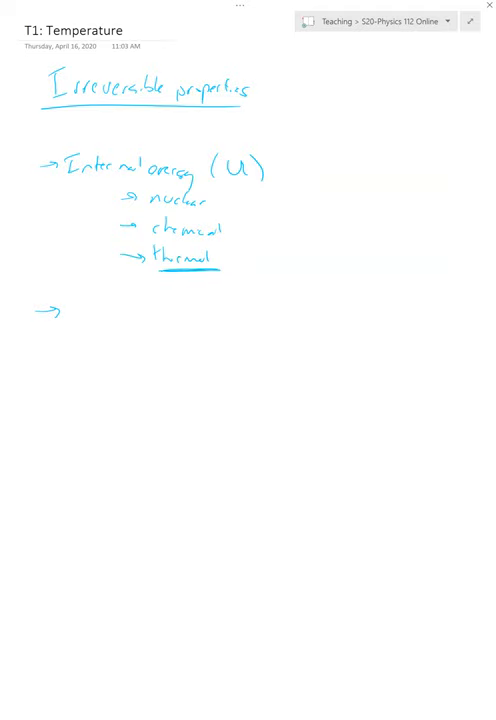
type("Hea")
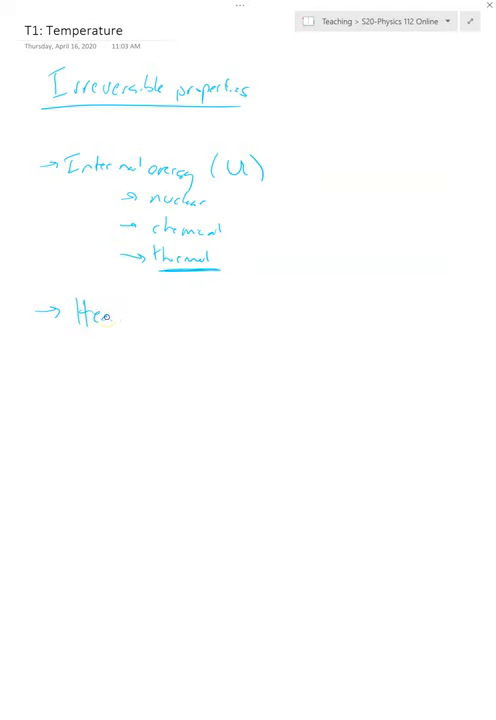
- Complete 'Heat' with sub-points 'flow of thermal energy' and 'result of ΔT'
type("t")
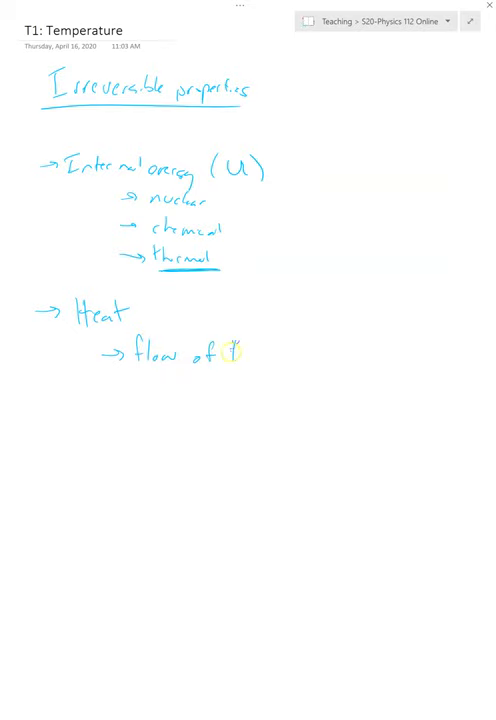
type("thermal energy")
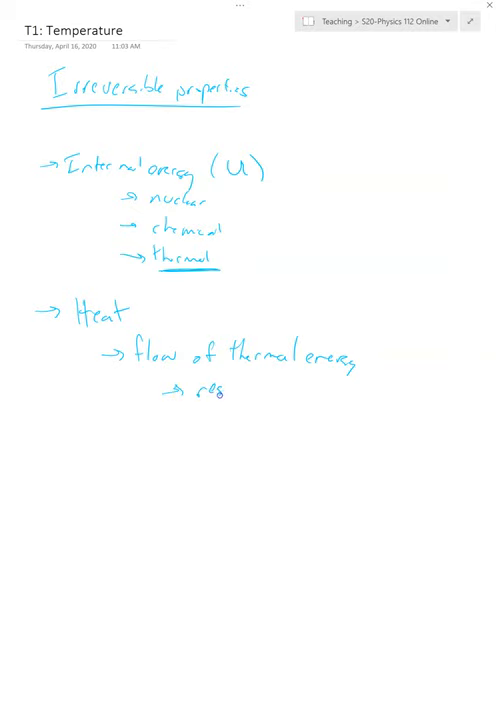
type("result of T differen")
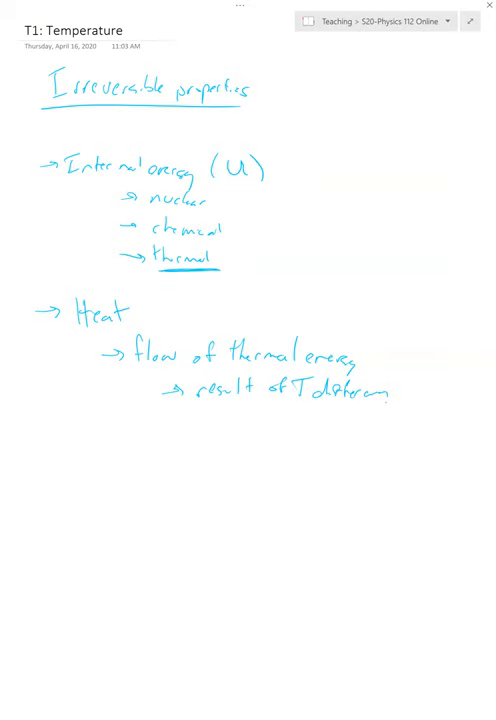
- Write the point 'Work' with sub-point 'force acting over a distance'
type("W")
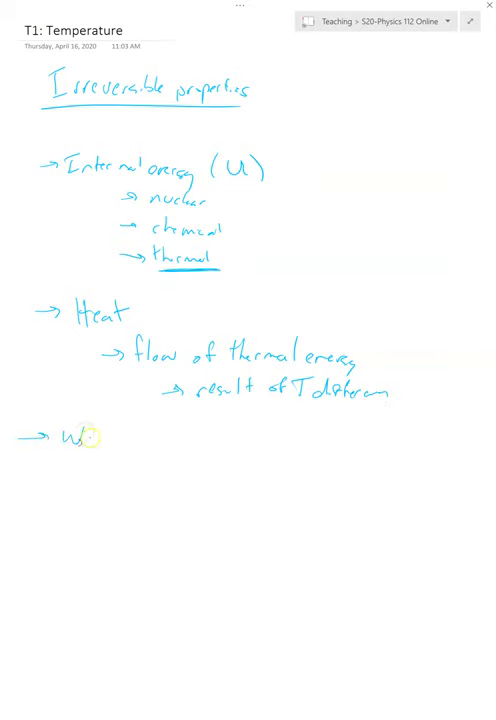
type("Work")
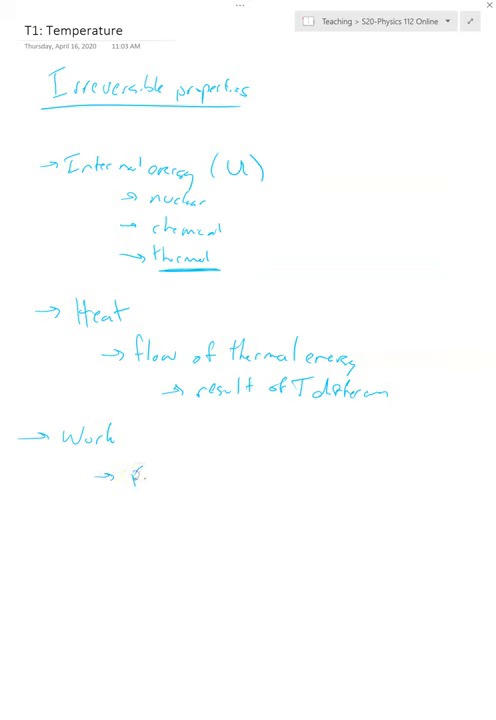
type("force")
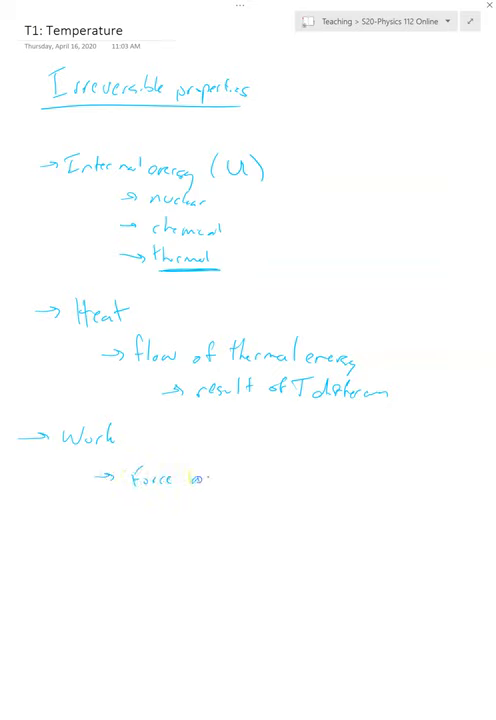
type("acting over a distance.")
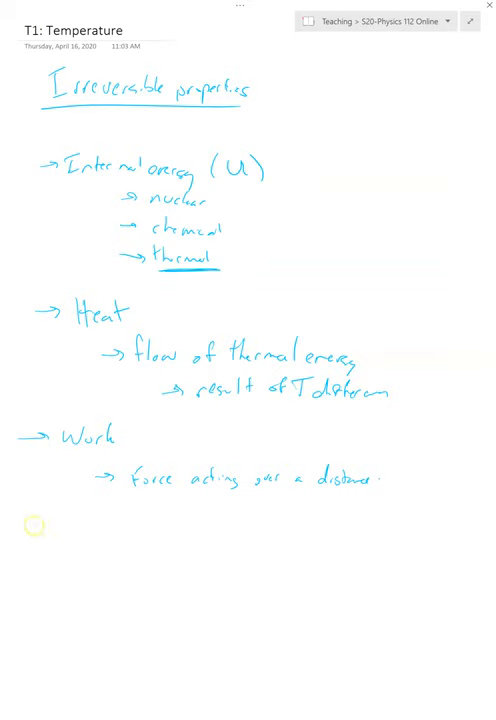
- Write the heading '1st law of thermodynamics'
type("1st law")
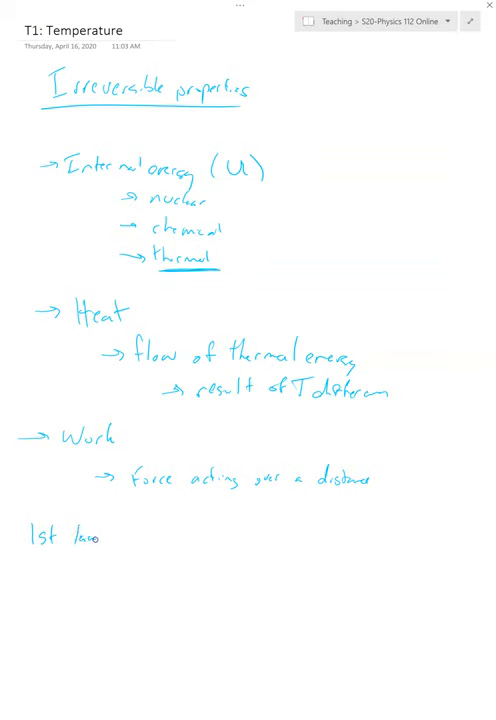
type("of thermo")
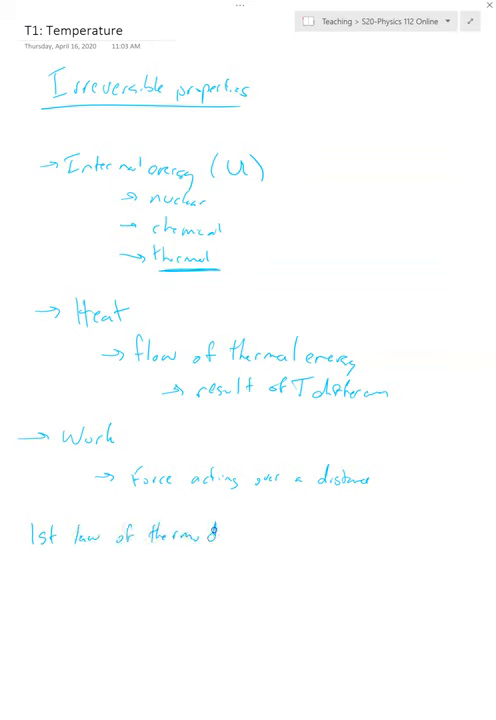
type("dynamics")
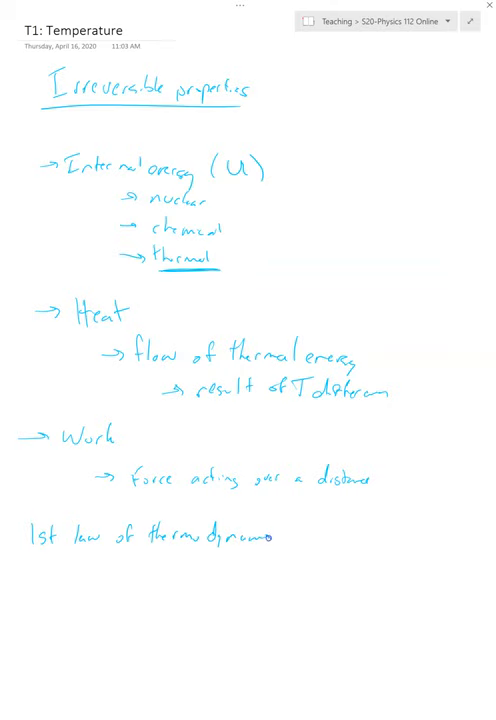
scroll("down", 3)
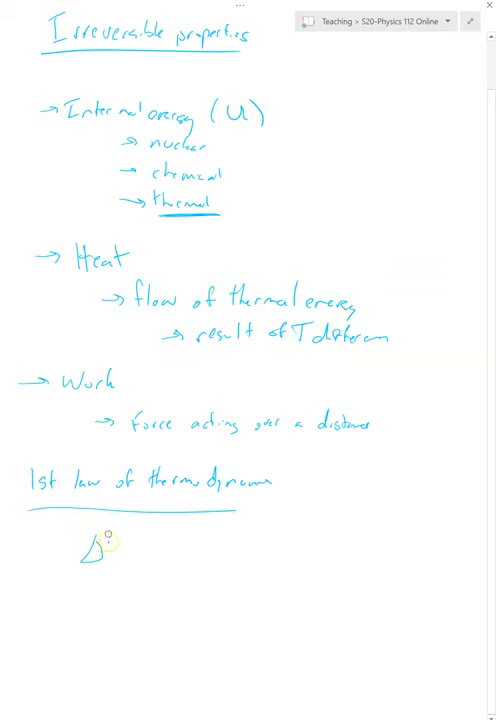
- Write the equation ΔU = Q + W beneath the heading
type("ΔU=")
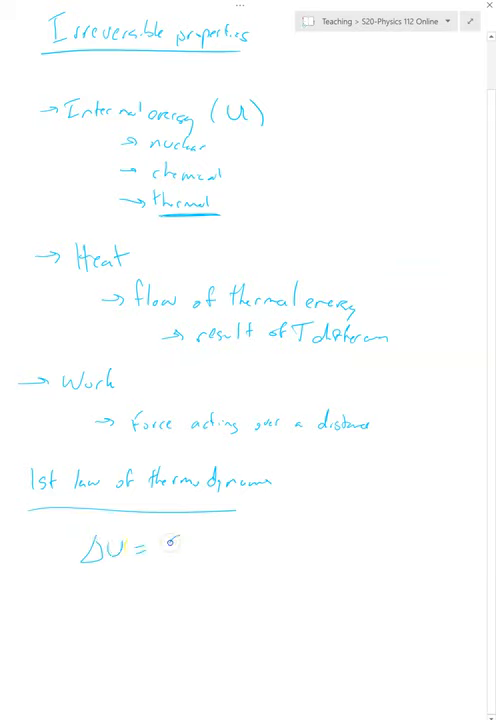
type("Q")
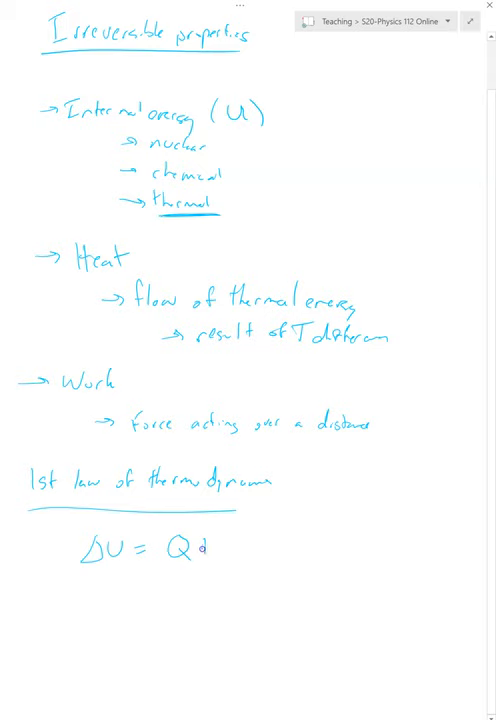
type("+ W")
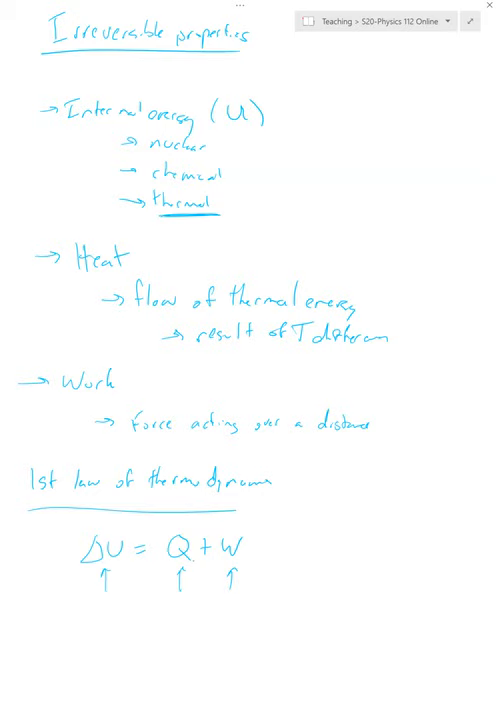
scroll("down", 3)
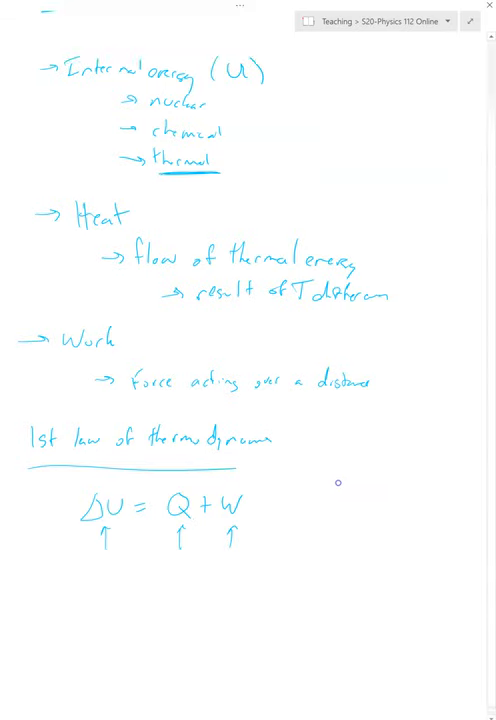
scroll("down", 3)
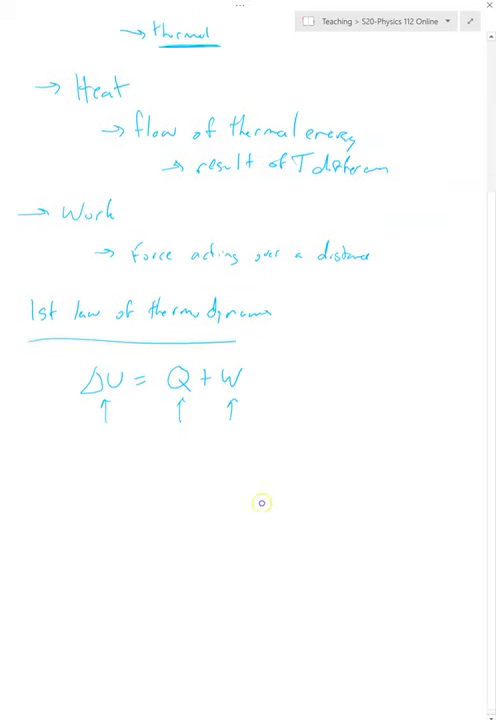
scroll("down", 3)
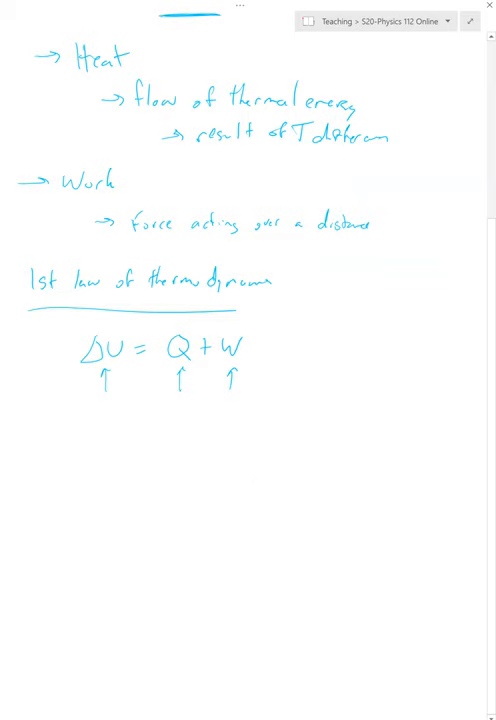
- Draw boxes A 'Hot' and B 'Cold' below the equation and begin a third box beneath them
left_click_drag(64, 490, 64, 540)
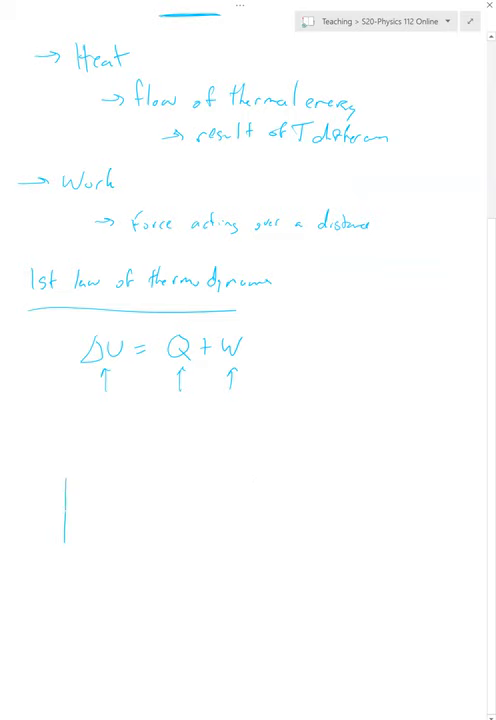
left_click_drag(64, 478, 152, 548)
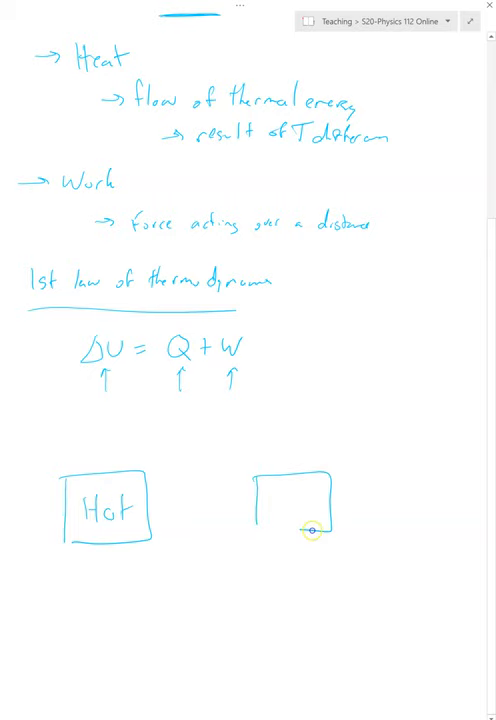
type("Cold")
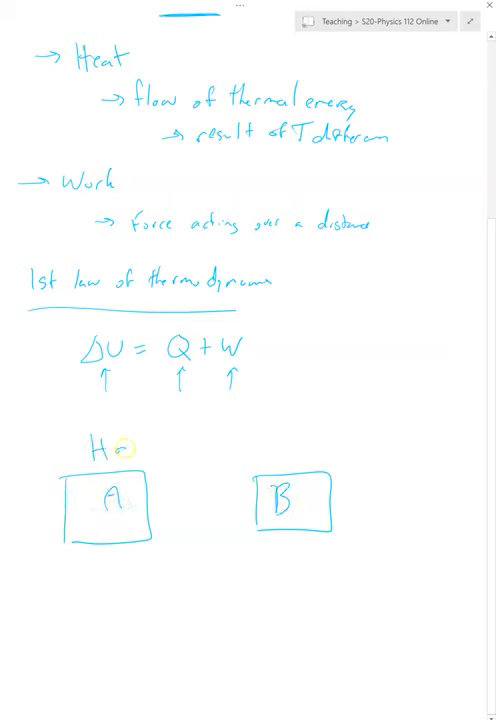
type("ot")
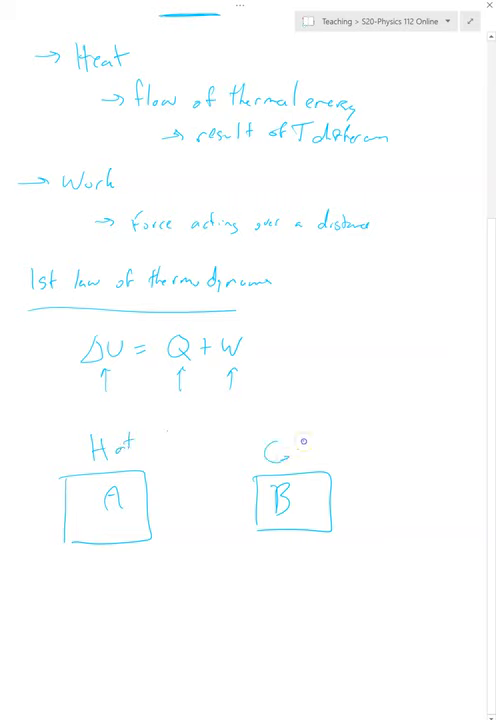
type("old")
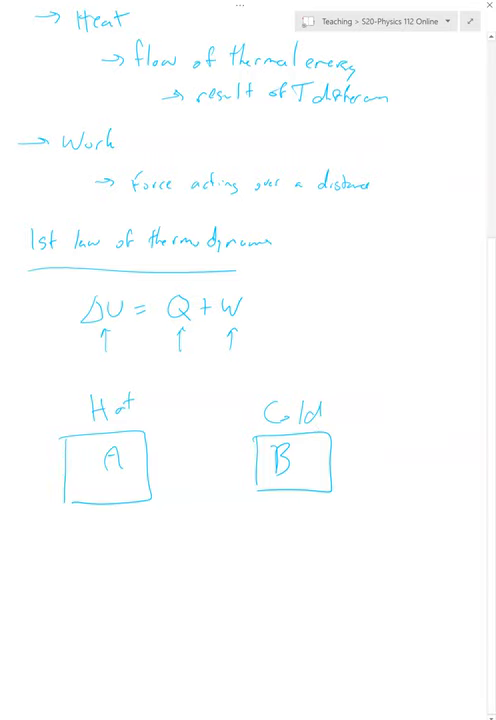
left_click_drag(164, 544, 236, 600)
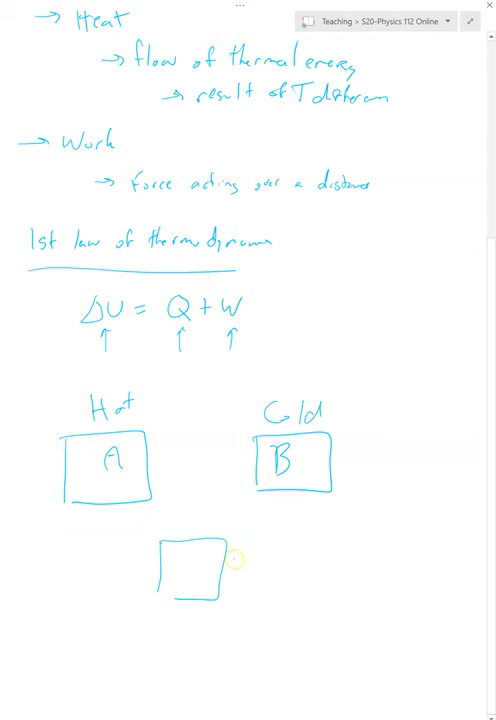